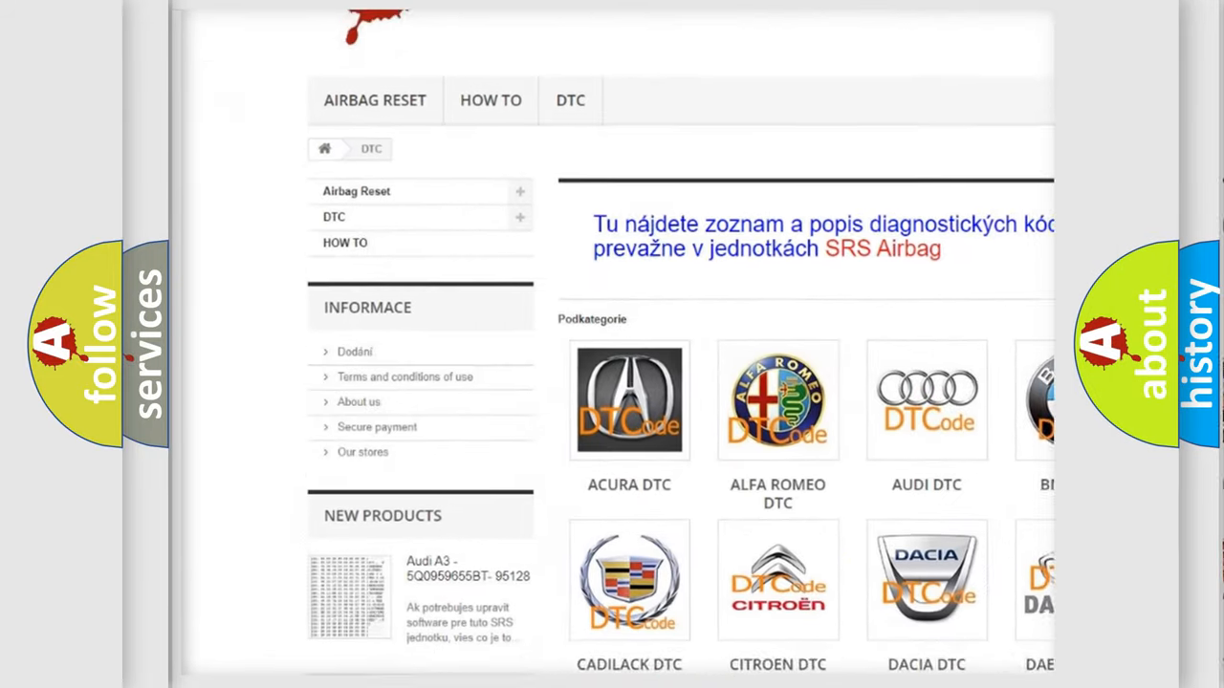
scroll(down, 3)
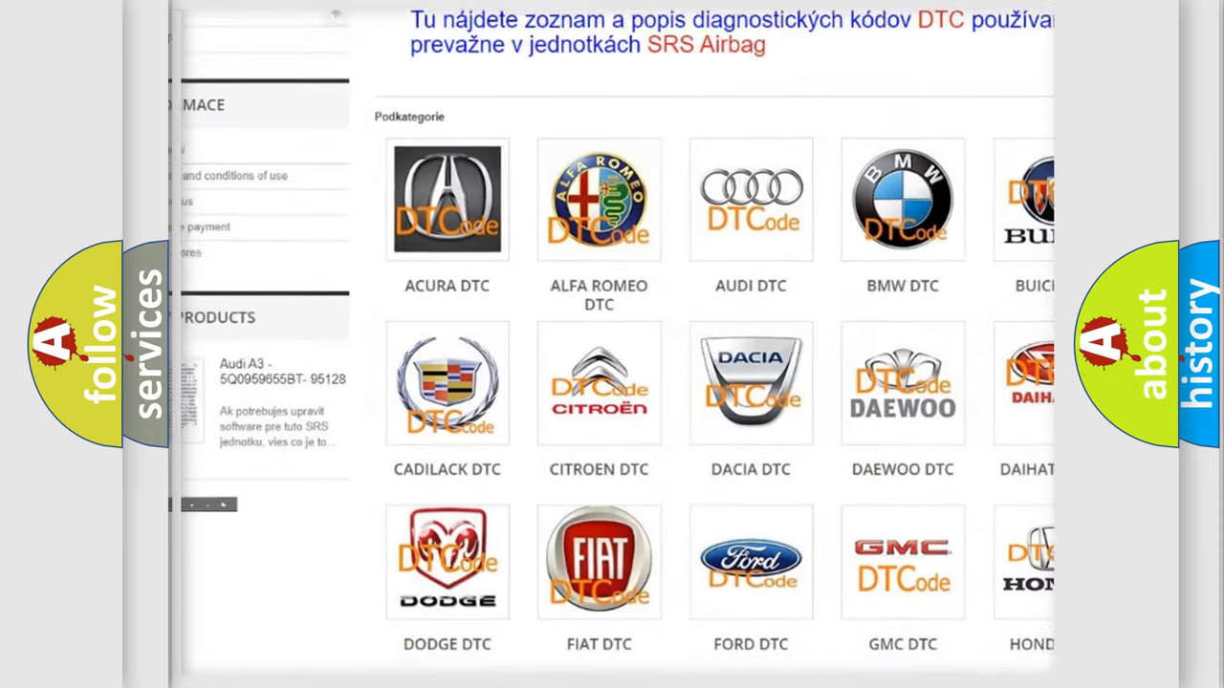
scroll(down, 3)
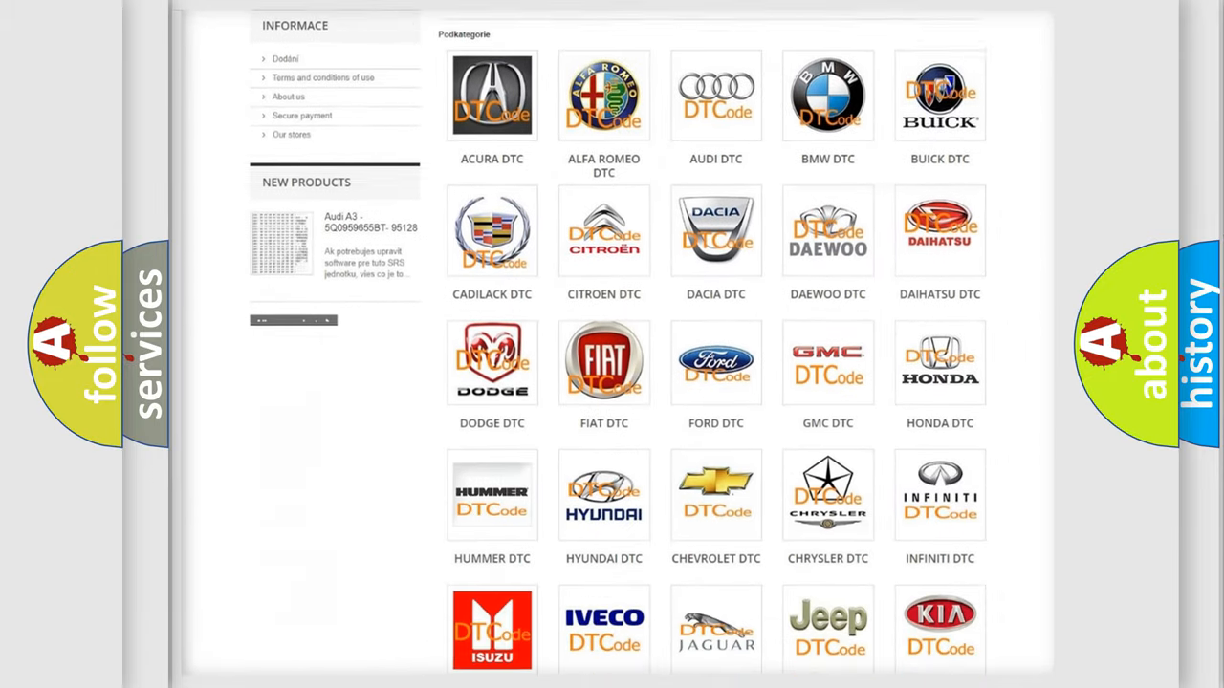
scroll(down, 3)
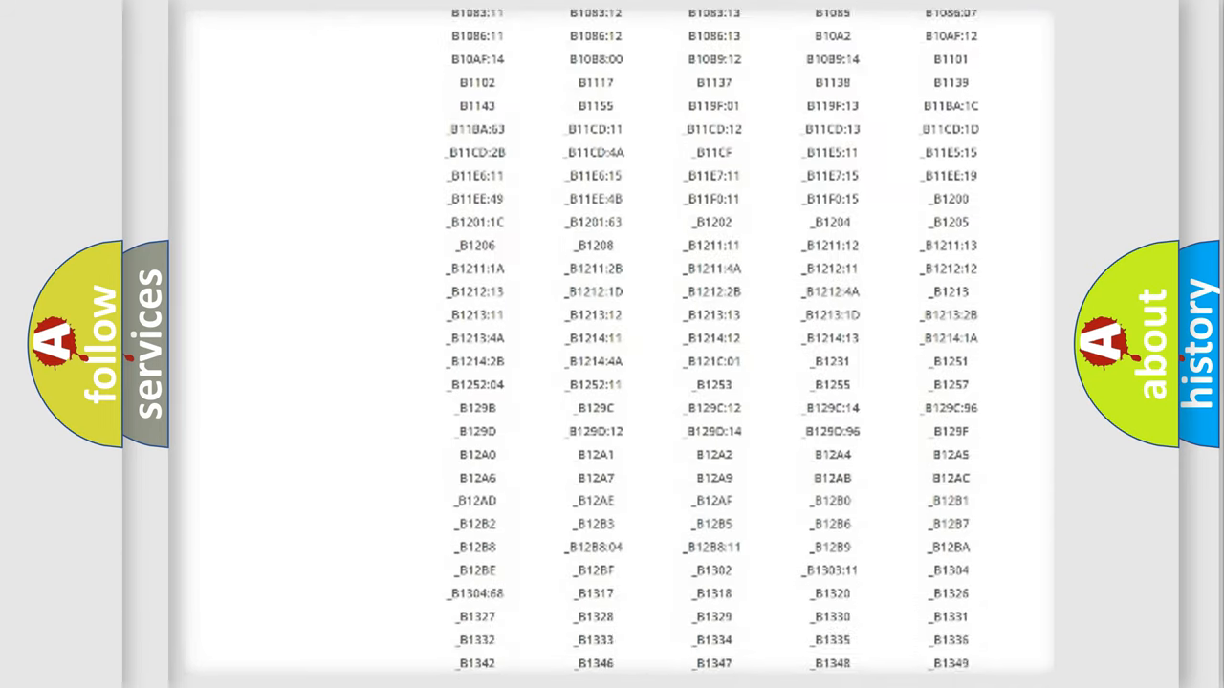
scroll(down, 3)
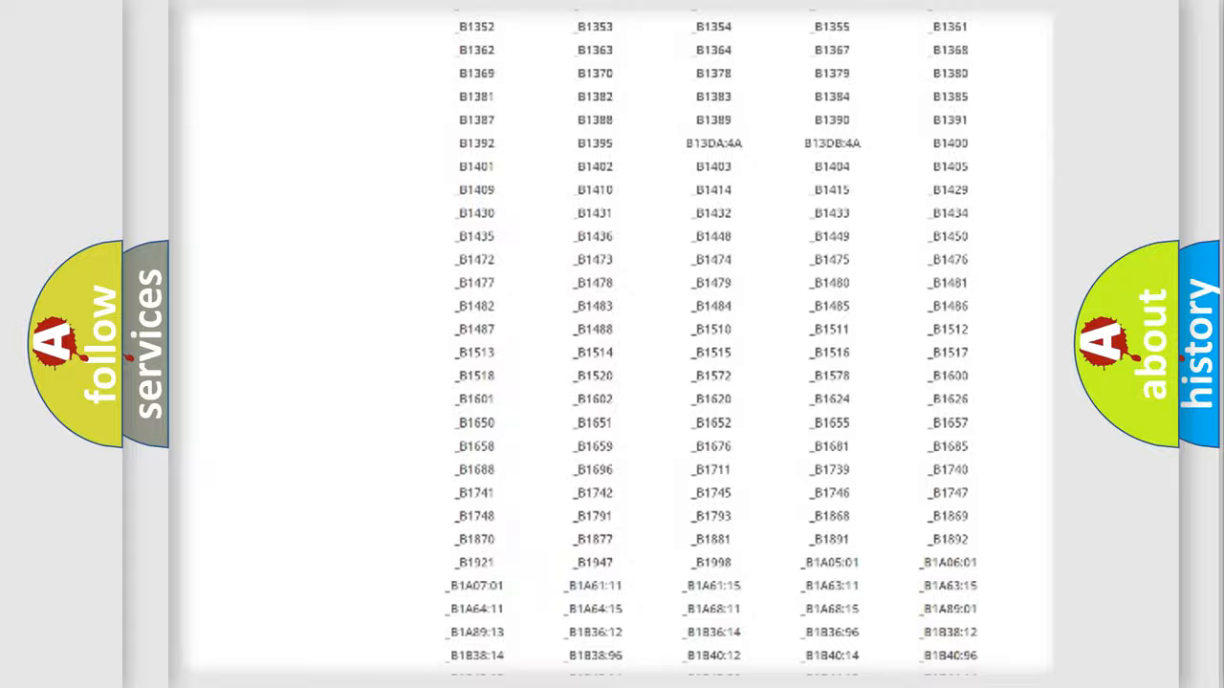